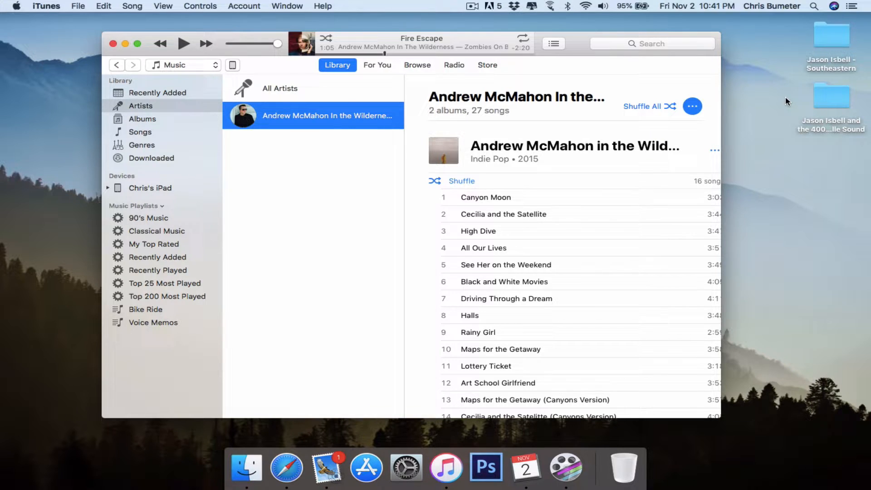
mouse_move(665, 45)
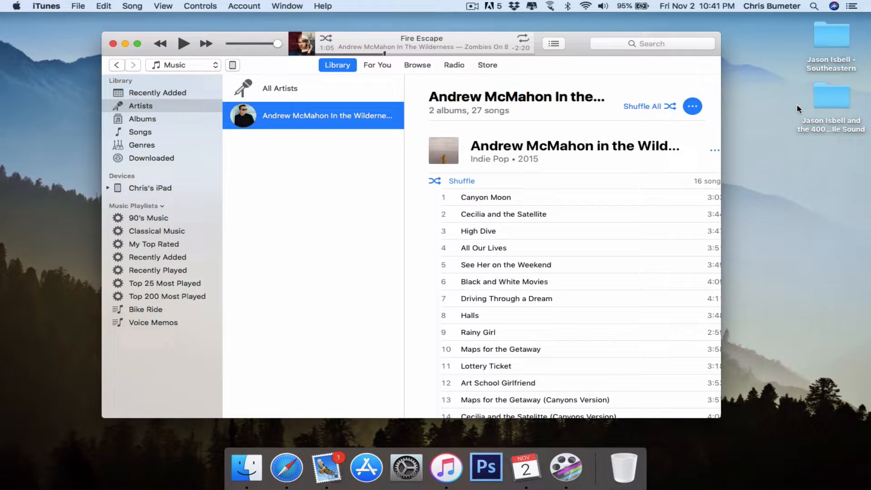
mouse_move(387, 223)
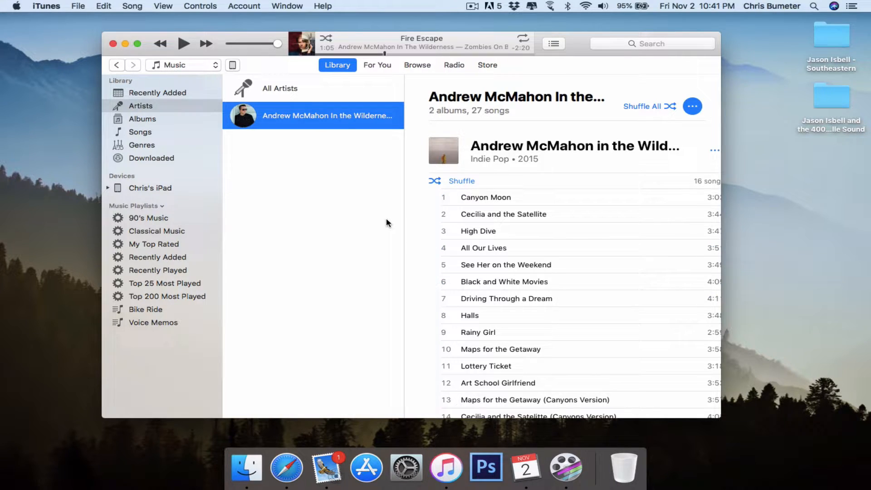
mouse_move(319, 163)
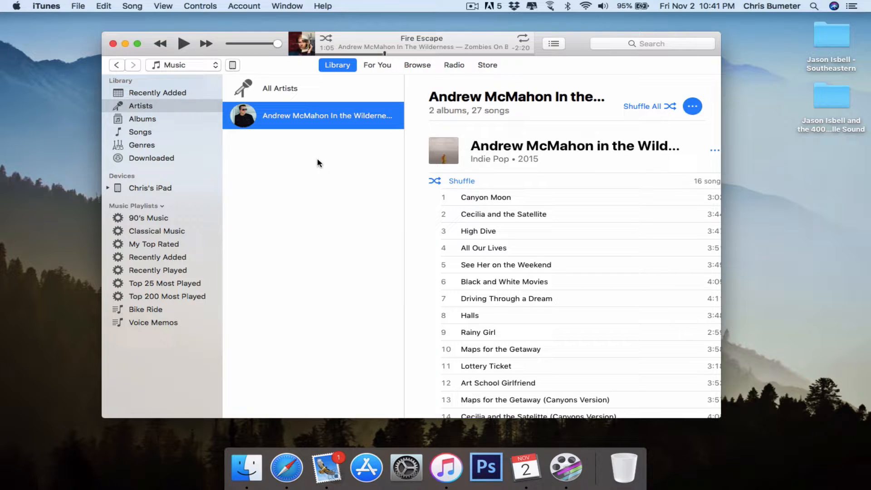
mouse_move(776, 156)
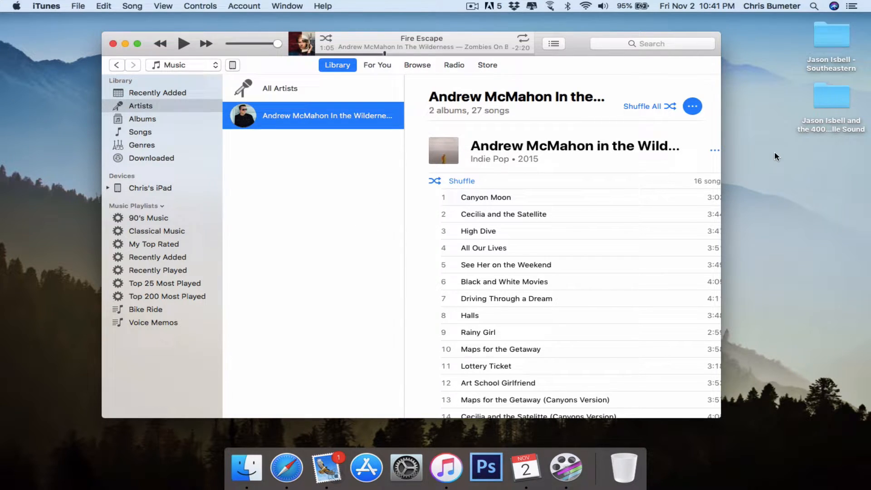
mouse_move(272, 205)
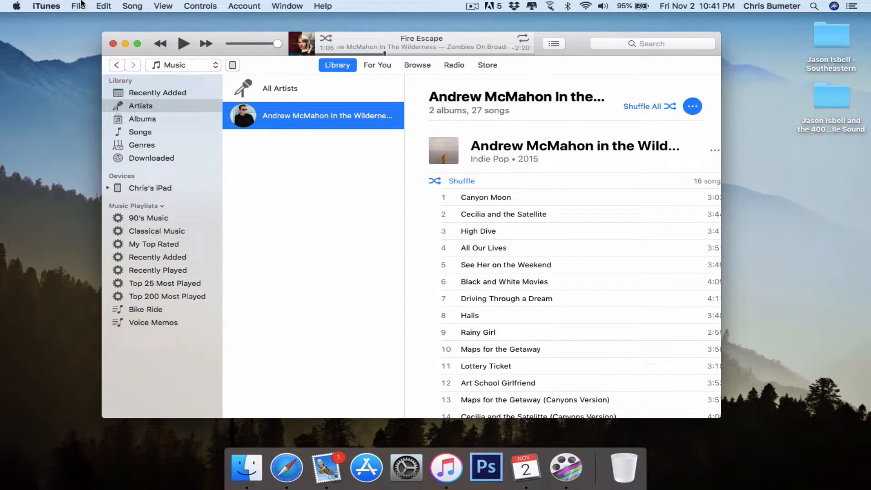
- Add the desktop folder 'Jason Isbell - Southeastern' to the iTunes library
click(77, 6)
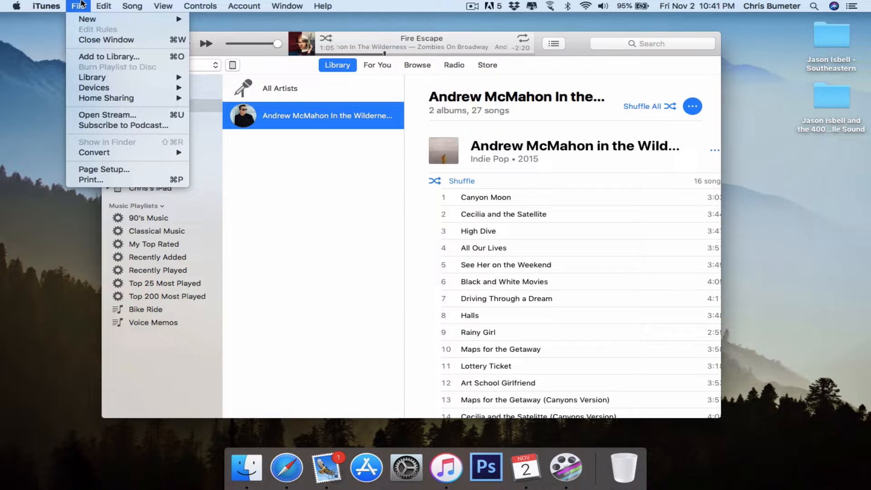
mouse_move(109, 56)
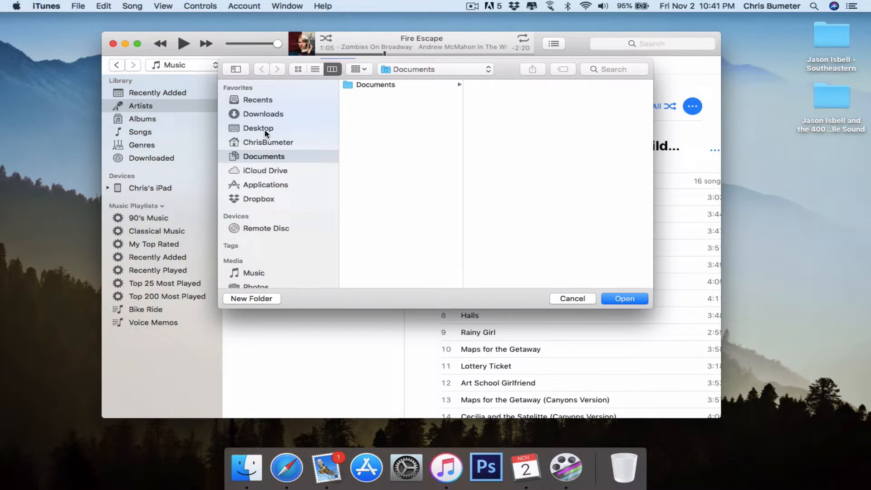
click(257, 127)
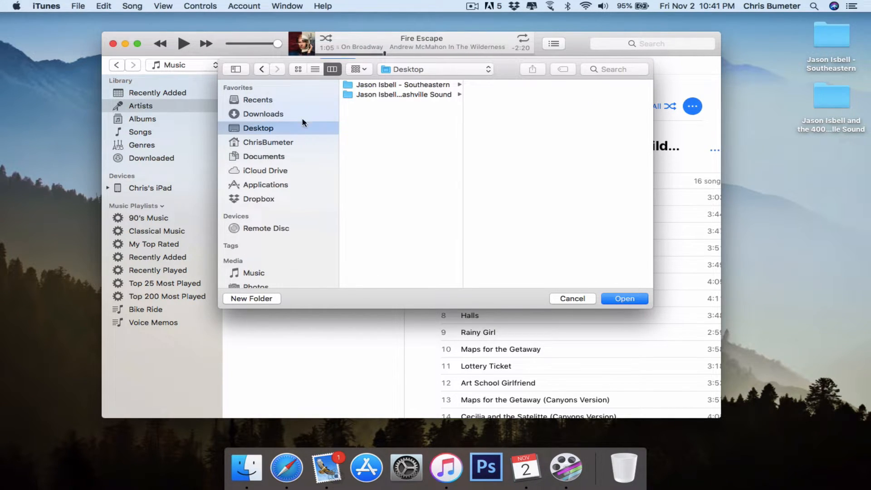
click(402, 85)
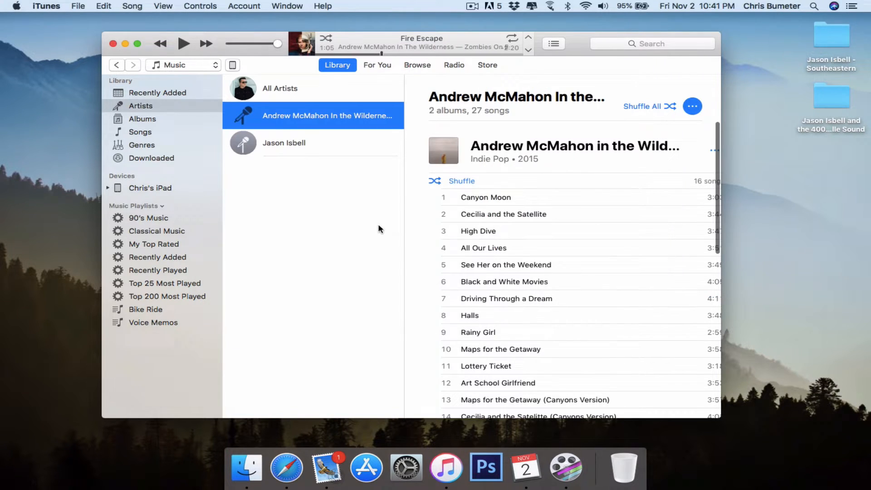
- Show Jason Isbell's 12-song Southeastern album, then start another Add to Library import
click(283, 142)
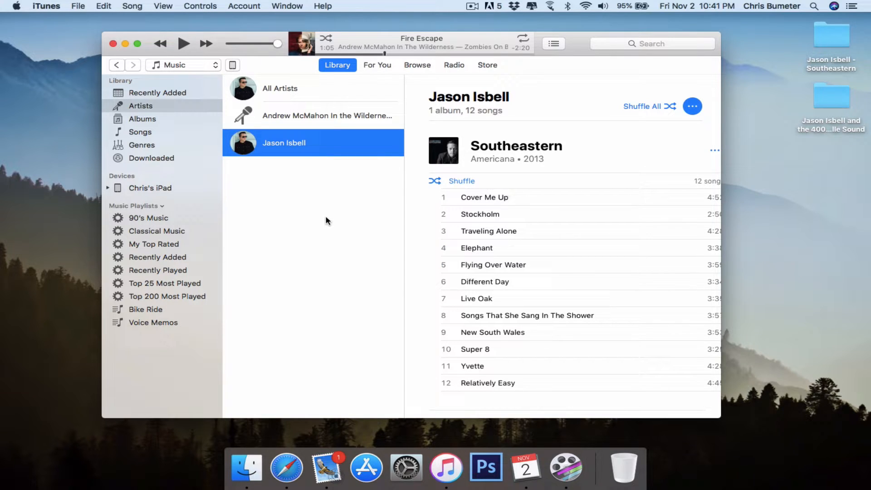
click(78, 6)
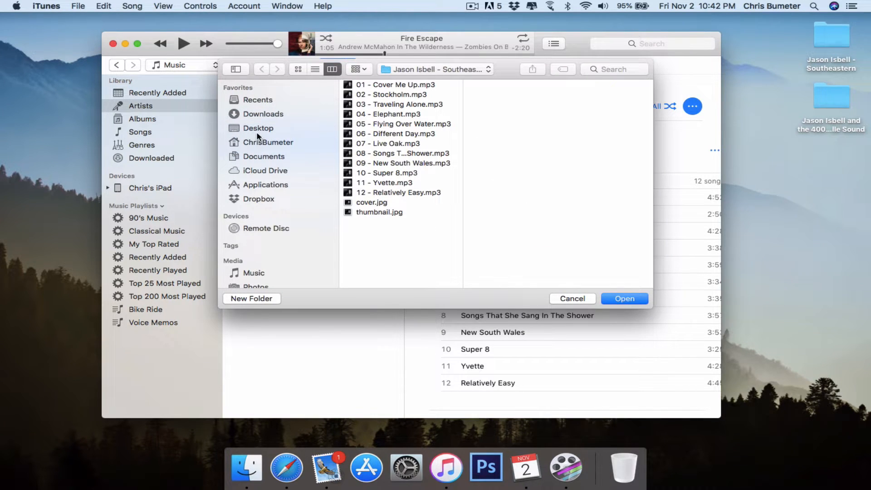
- Import the Nashville Sound folder from the desktop into the library
click(258, 128)
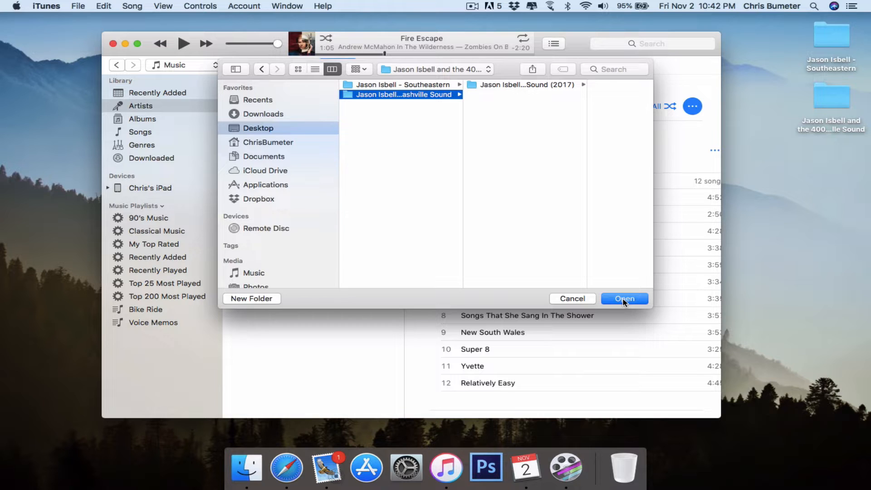
click(624, 298)
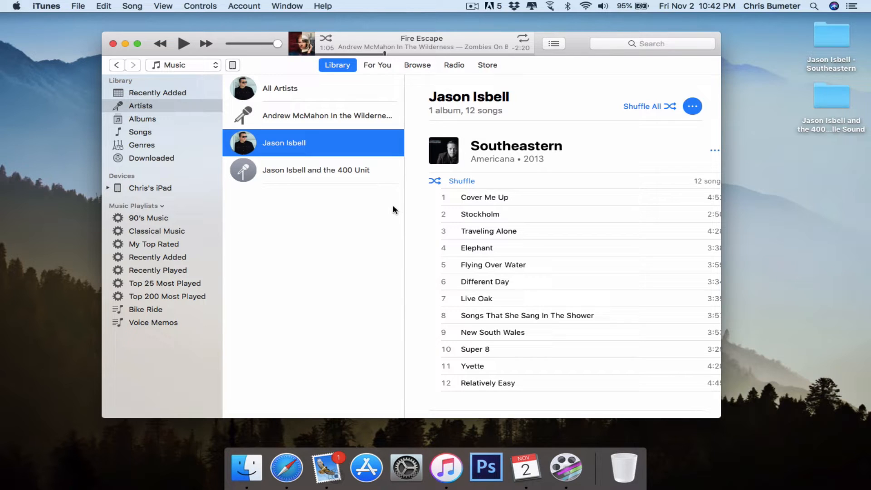
mouse_move(297, 172)
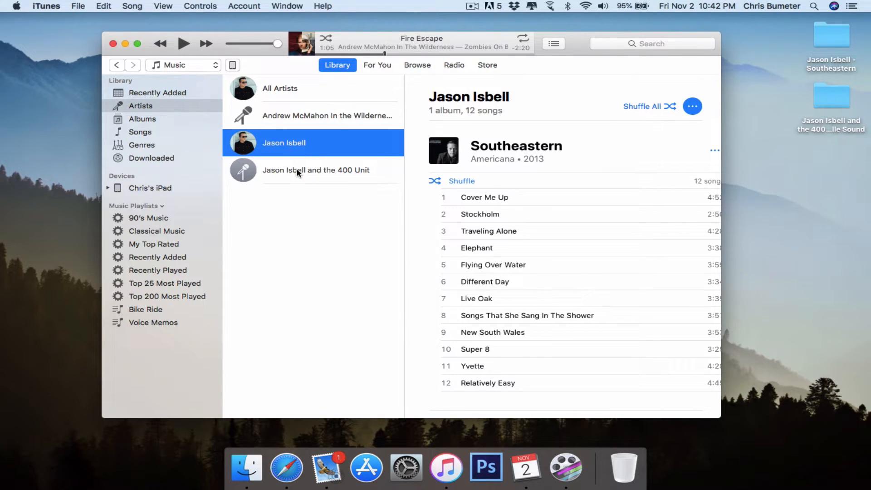
mouse_move(306, 177)
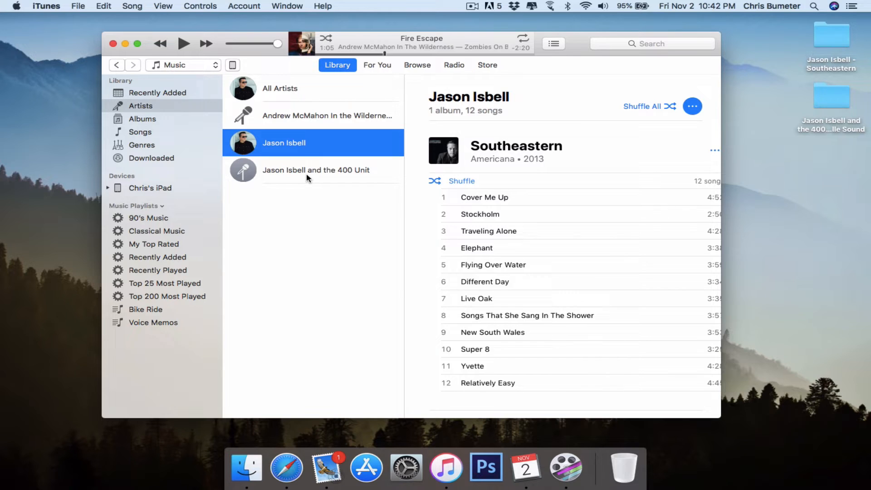
- Select Jason Isbell and the 400 Unit to view The Nashville Sound's 10 tracks
click(314, 170)
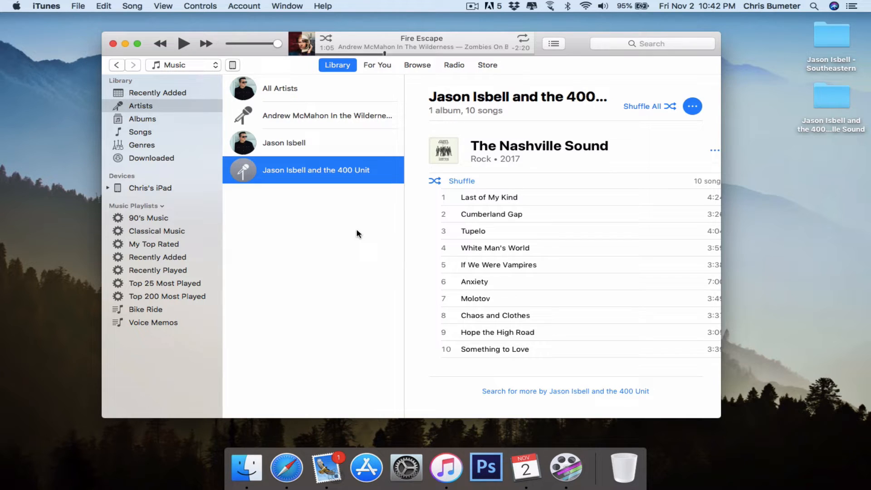
mouse_move(339, 223)
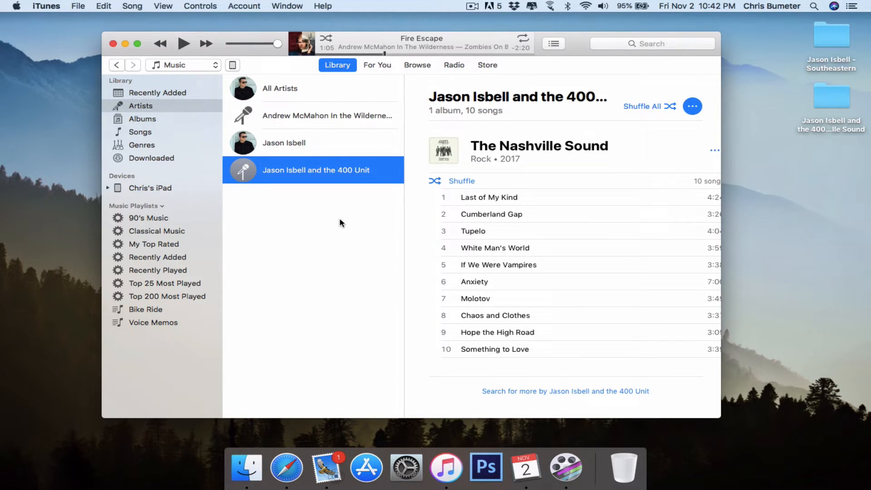
mouse_move(262, 284)
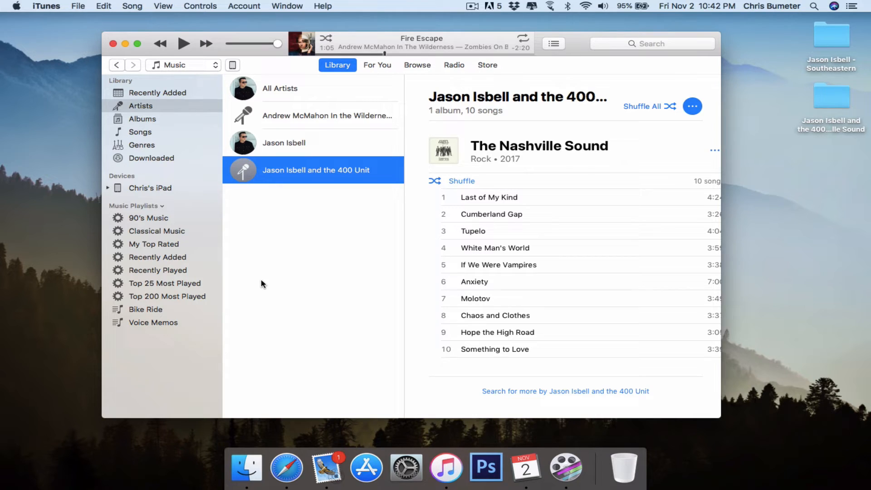
mouse_move(328, 130)
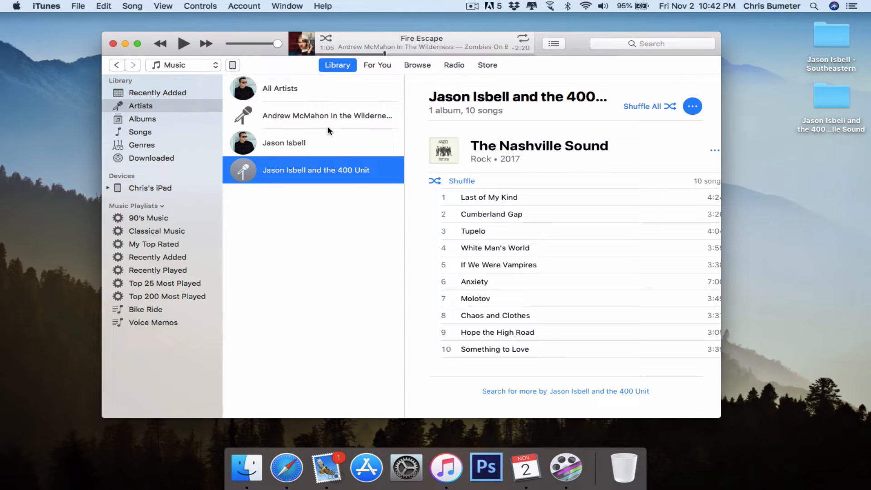
click(283, 142)
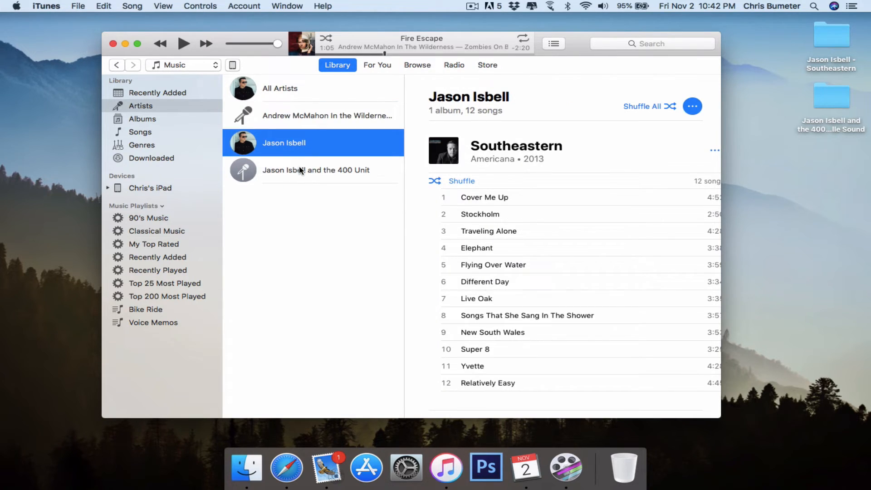
click(315, 170)
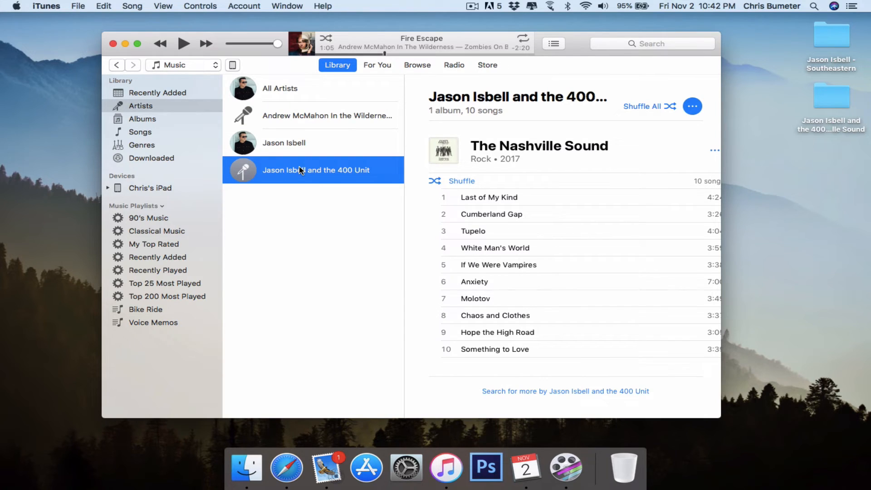
mouse_move(296, 115)
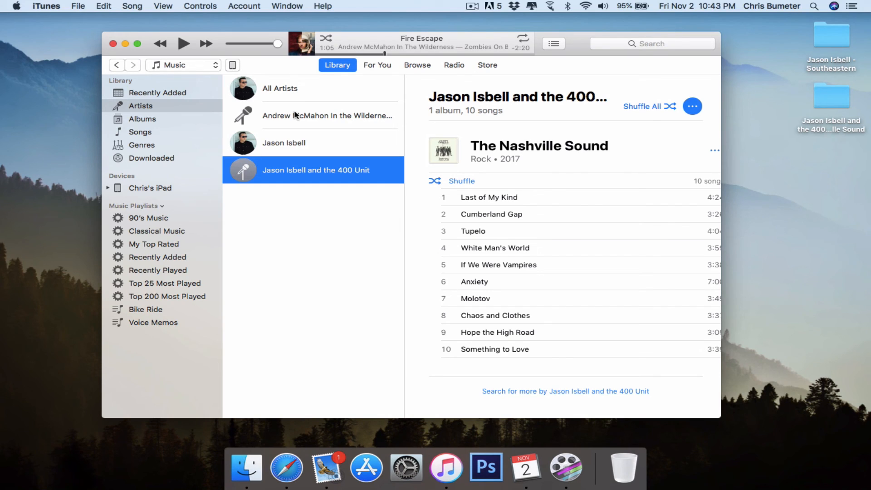
mouse_move(319, 241)
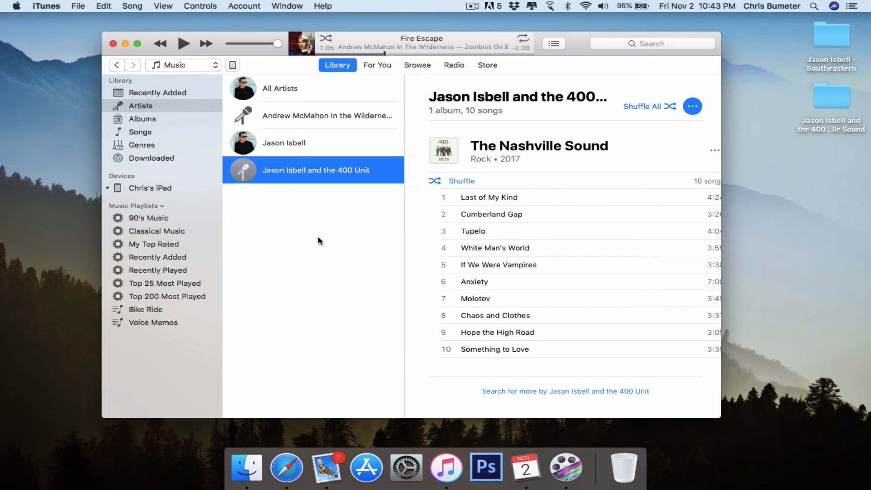